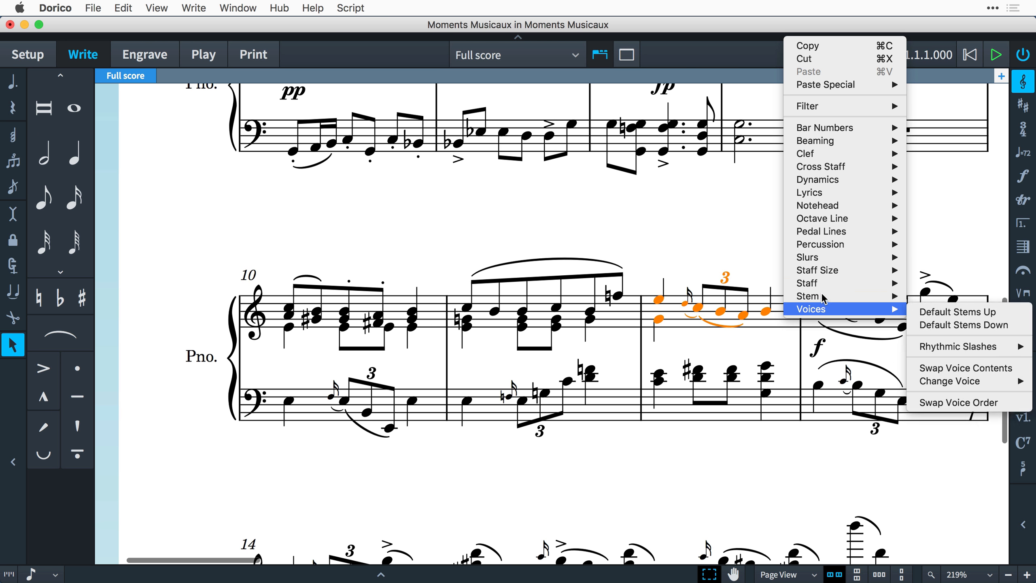
{"action": "mouse_move", "coordinate": [806, 282]}
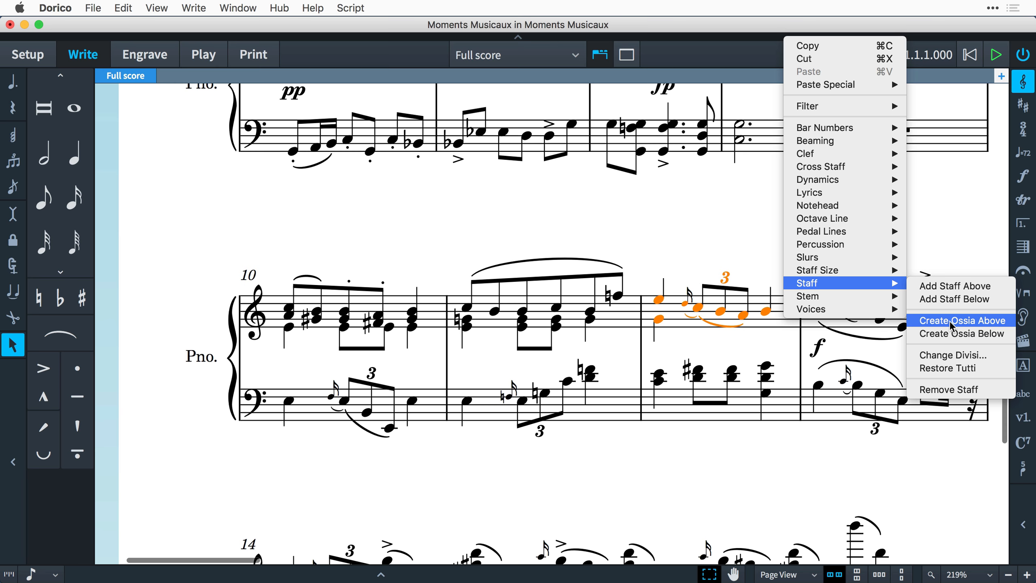
- Create an ossia staff above bar 12 of the piano part and select its rest for note entry
{"action": "left_click", "coordinate": [959, 319]}
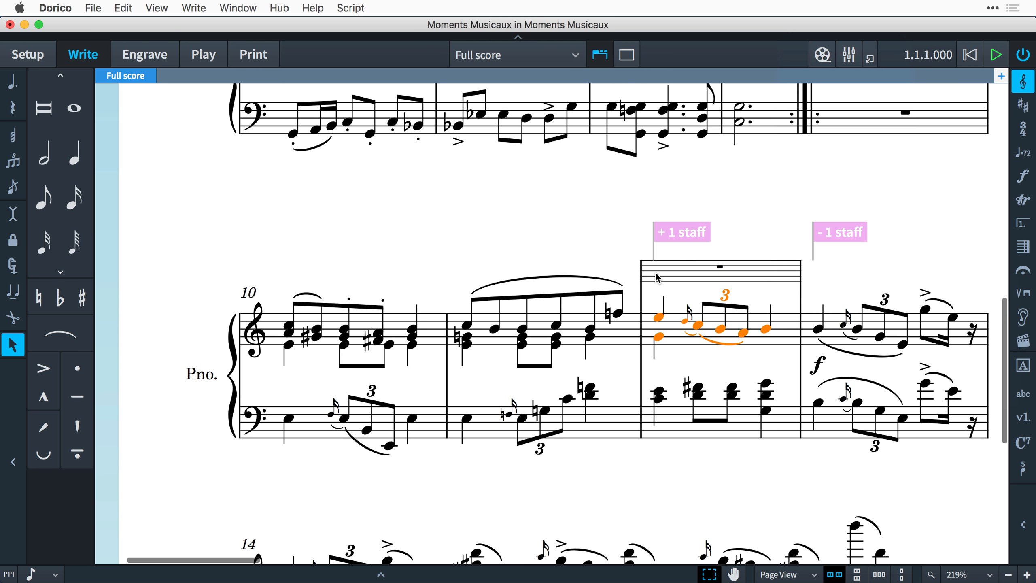
{"action": "left_click", "coordinate": [74, 194]}
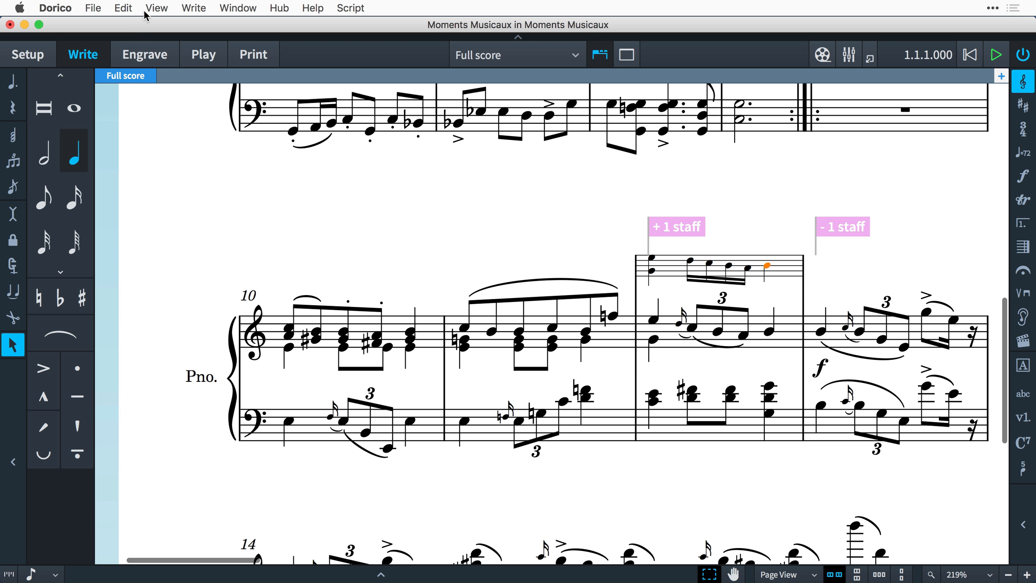
- Select the end point of the bar 12 ossia staff
{"action": "left_click", "coordinate": [156, 9]}
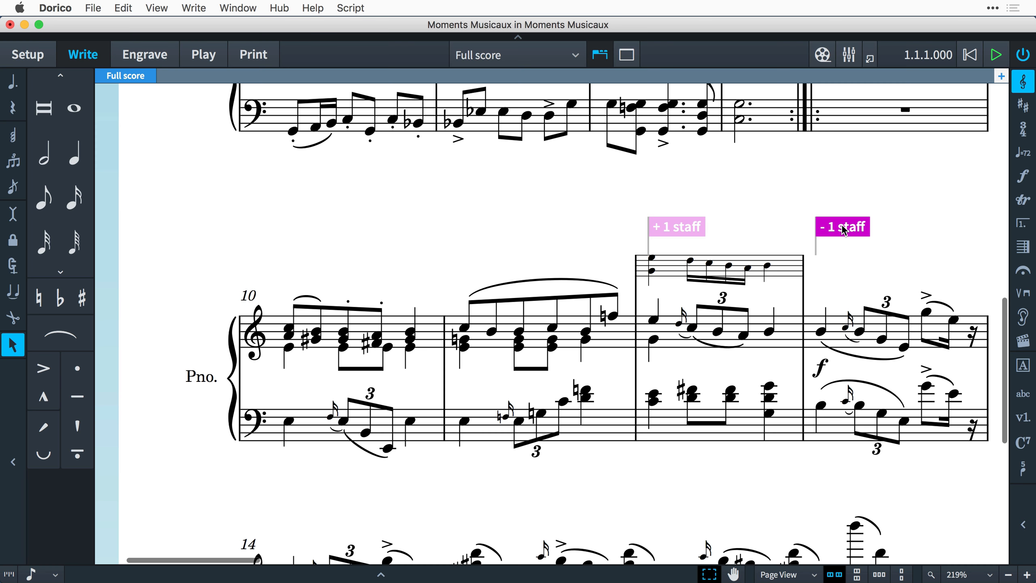
{"action": "mouse_move", "coordinate": [686, 236]}
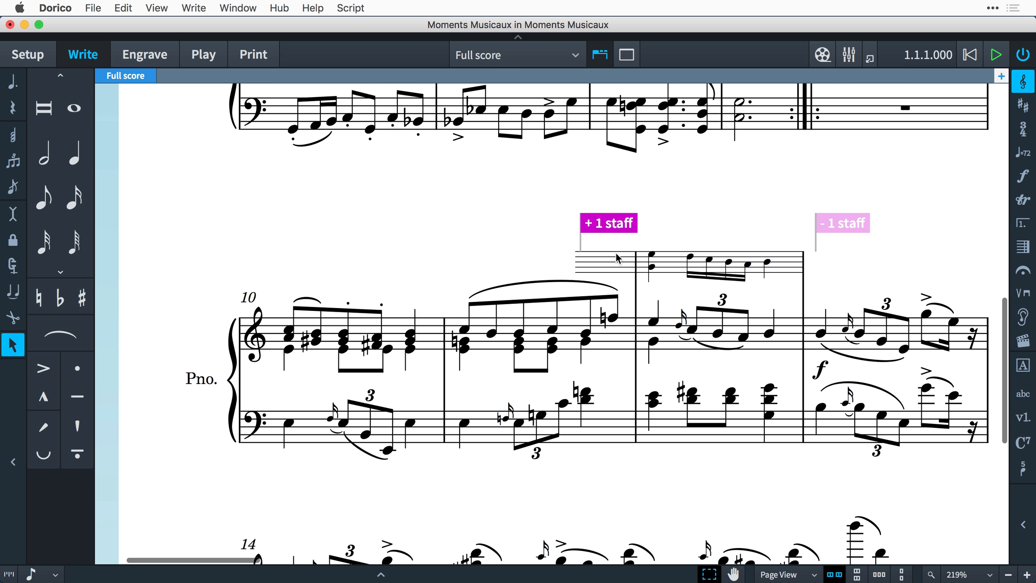
{"action": "mouse_move", "coordinate": [847, 226]}
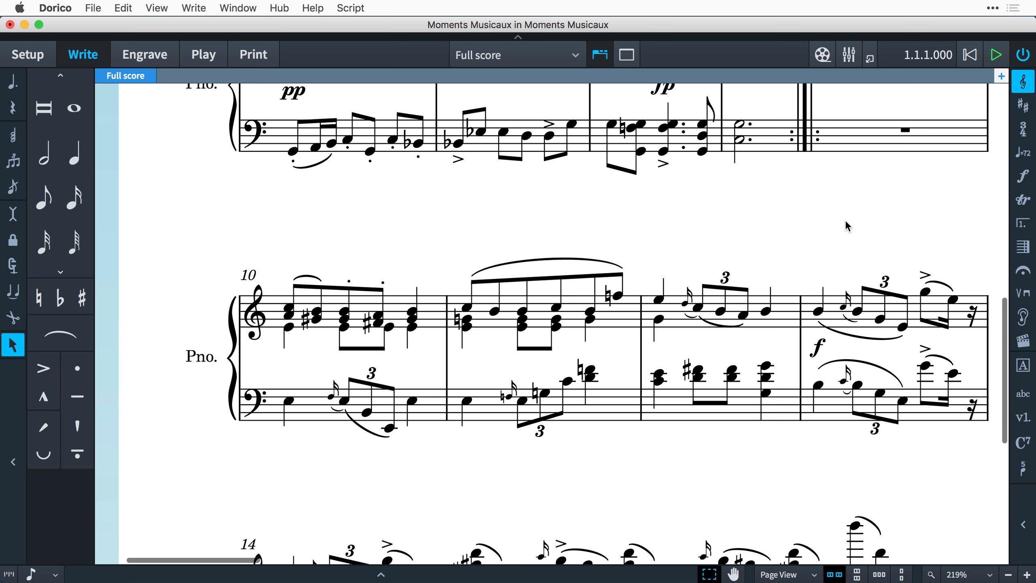
- Undo to restore the bar 12 ossia, then create ossia staves above both piano staves in bar 10
{"action": "left_click", "coordinate": [694, 310]}
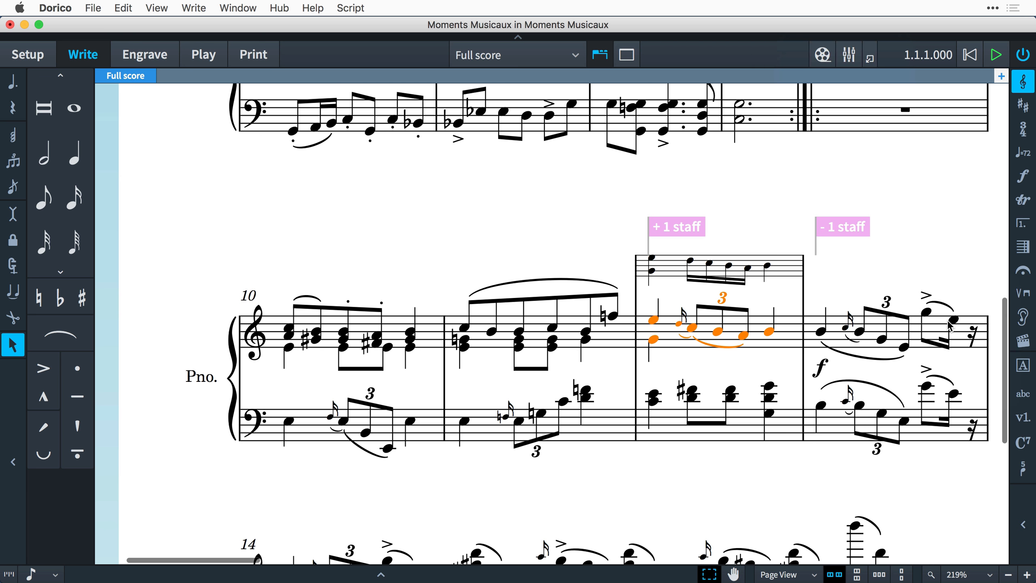
{"action": "mouse_move", "coordinate": [570, 397]}
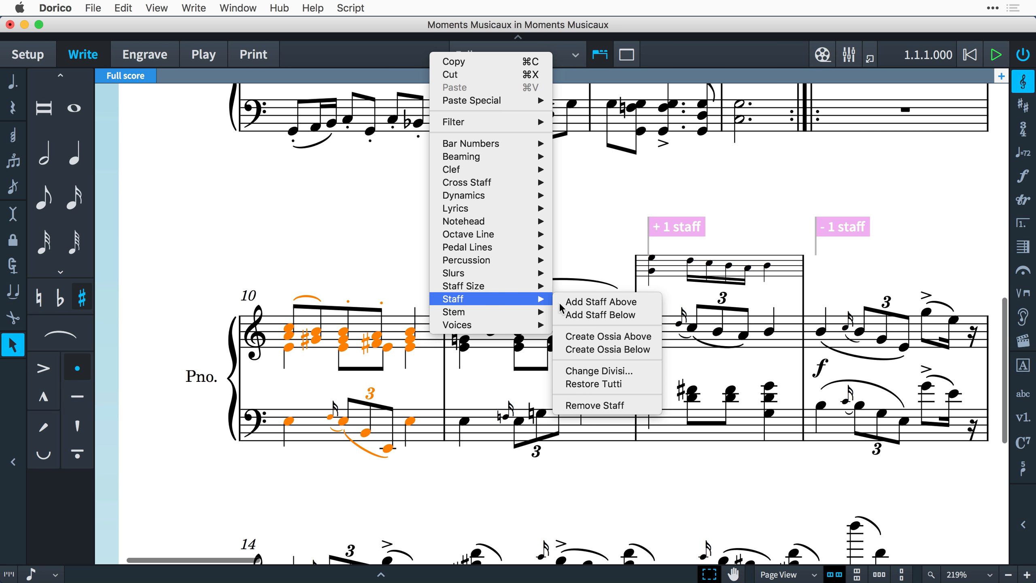
{"action": "left_click", "coordinate": [599, 301]}
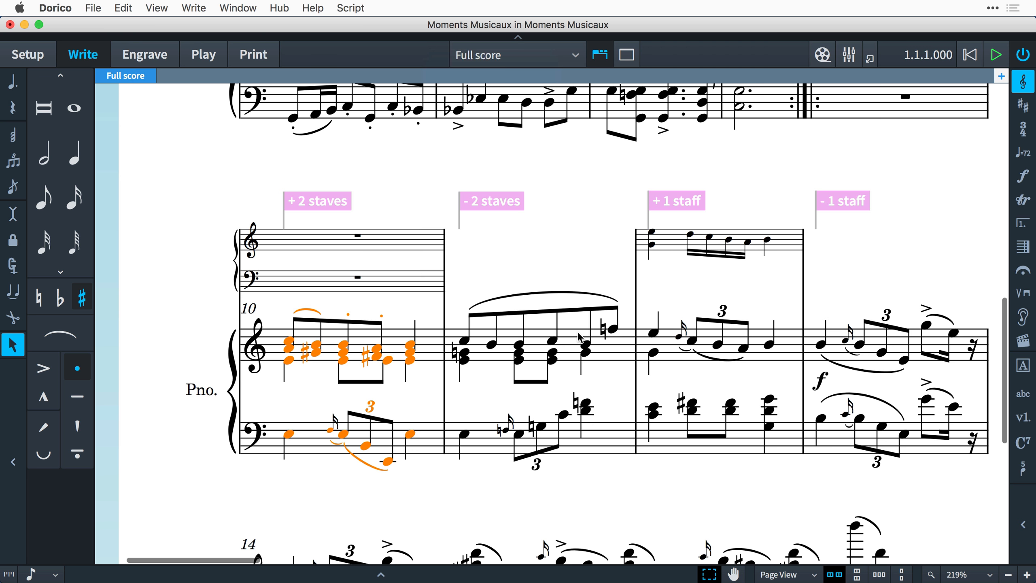
- Show Layout Options at the Staves and Systems page, scrolled to the Ossias section
{"action": "key", "text": "cmd+shift+l"}
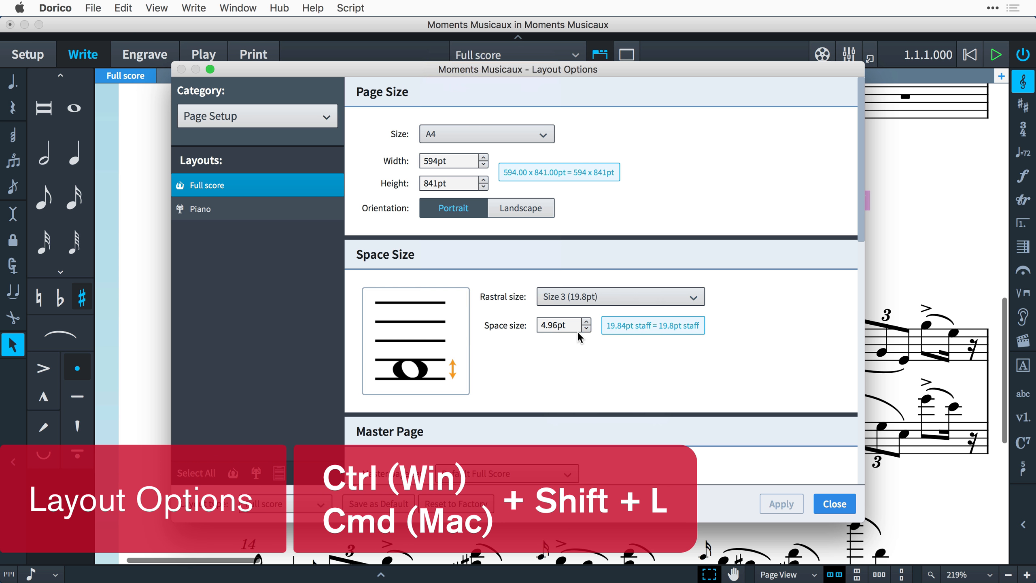
{"action": "left_click", "coordinate": [257, 115]}
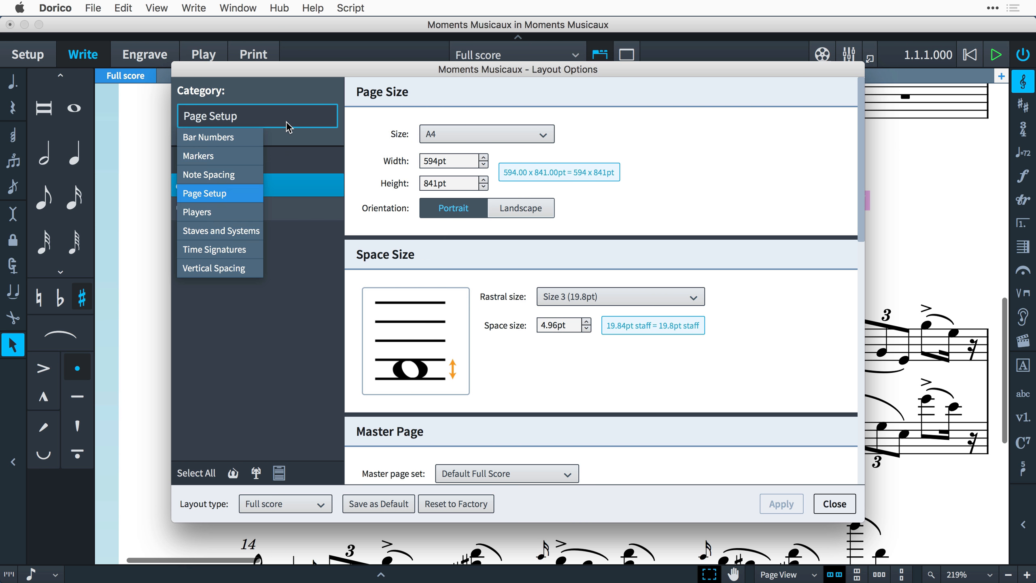
{"action": "left_click", "coordinate": [221, 231]}
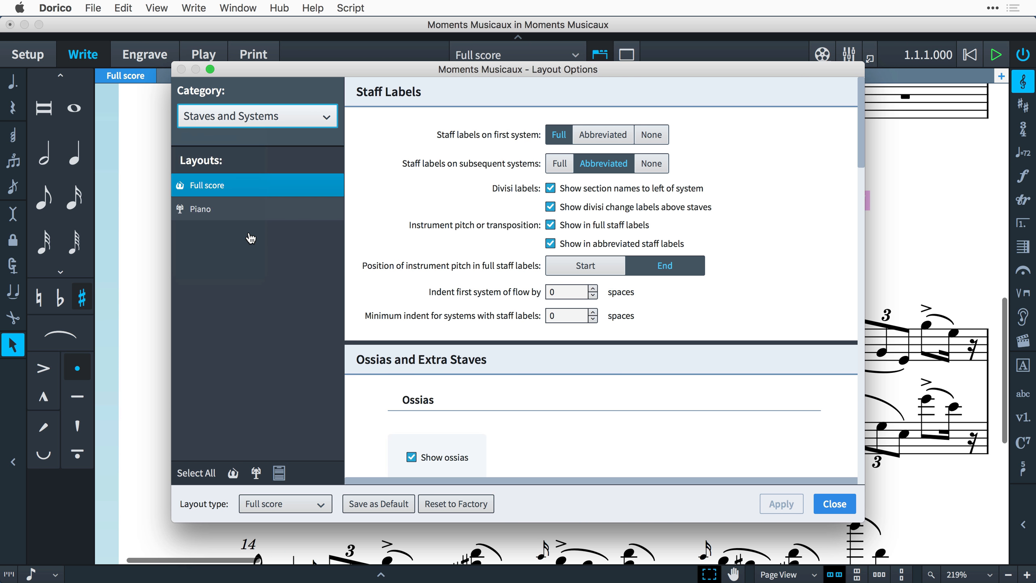
{"action": "mouse_move", "coordinate": [860, 130]}
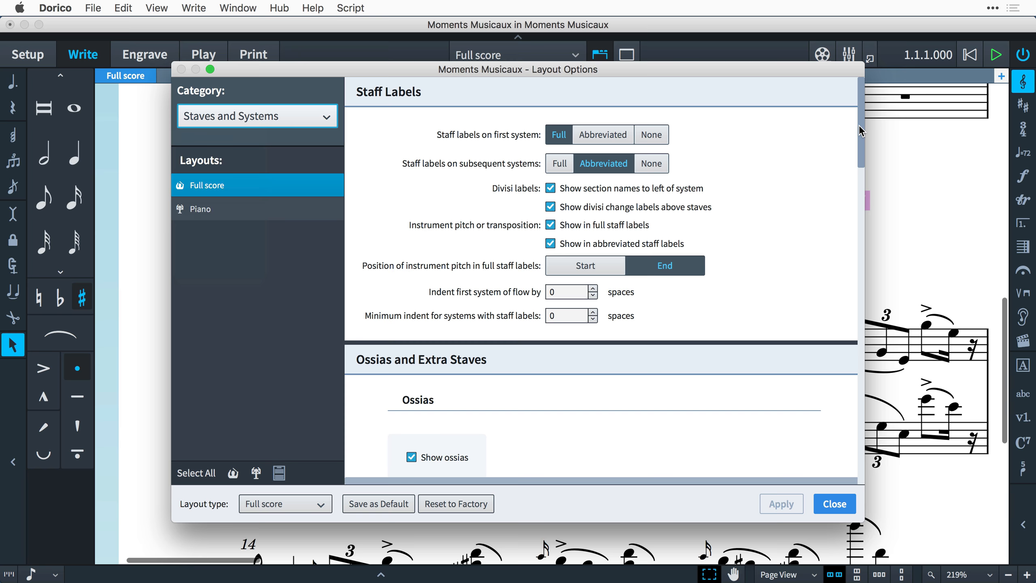
{"action": "scroll", "scroll_direction": "down", "scroll_amount": 3}
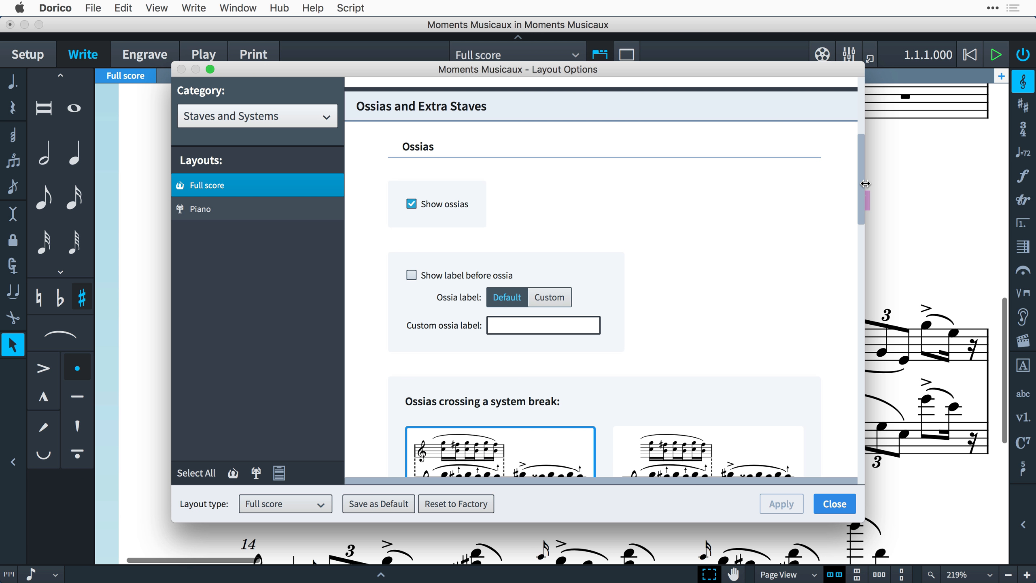
{"action": "mouse_move", "coordinate": [494, 242]}
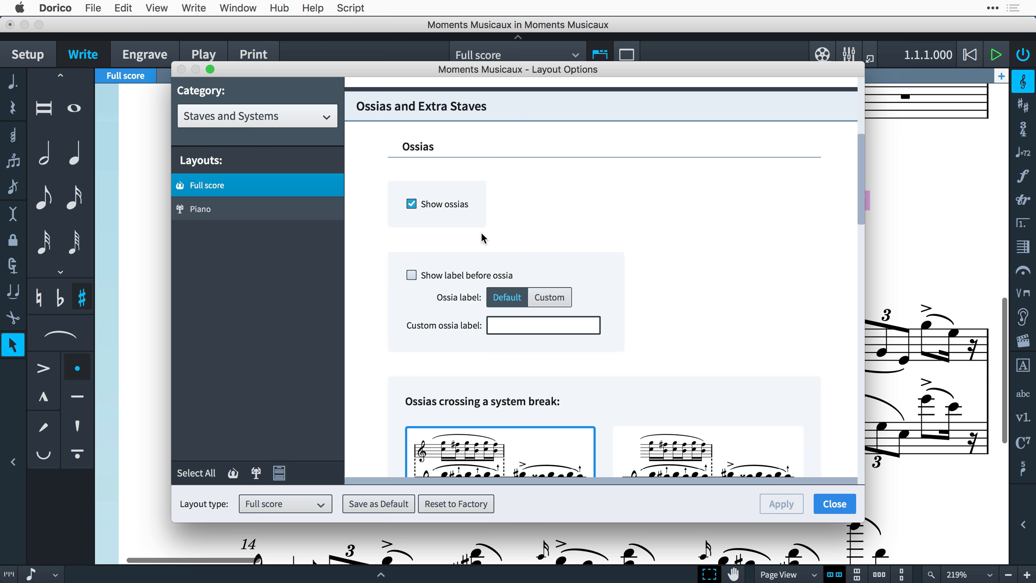
{"action": "mouse_move", "coordinate": [240, 209]}
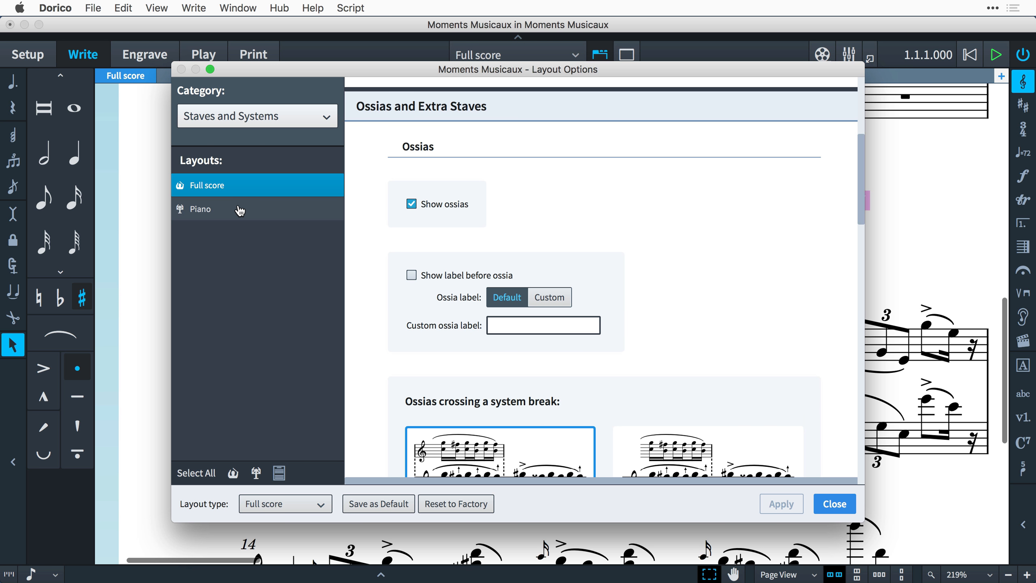
{"action": "mouse_move", "coordinate": [386, 235]}
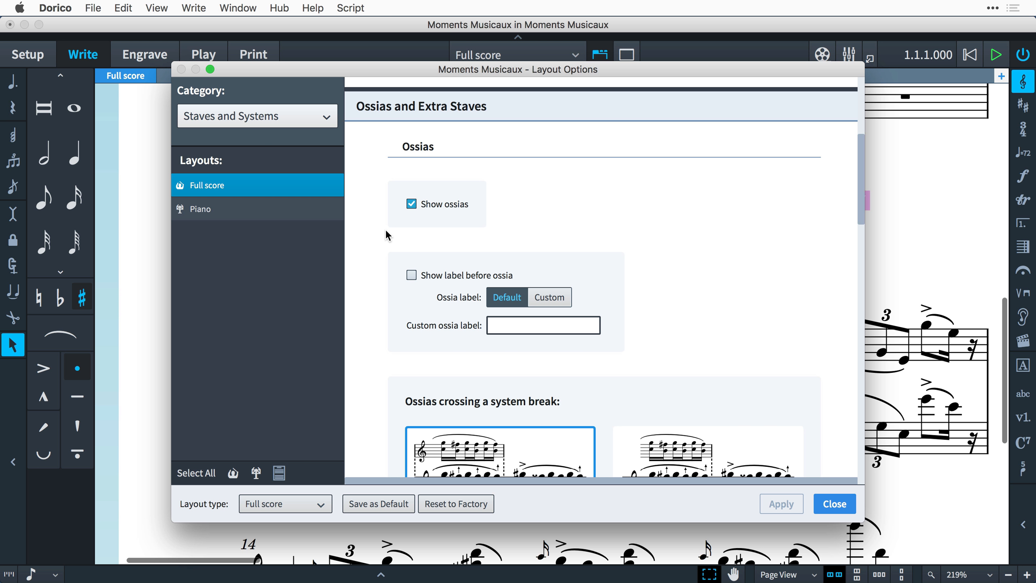
{"action": "mouse_move", "coordinate": [393, 229]}
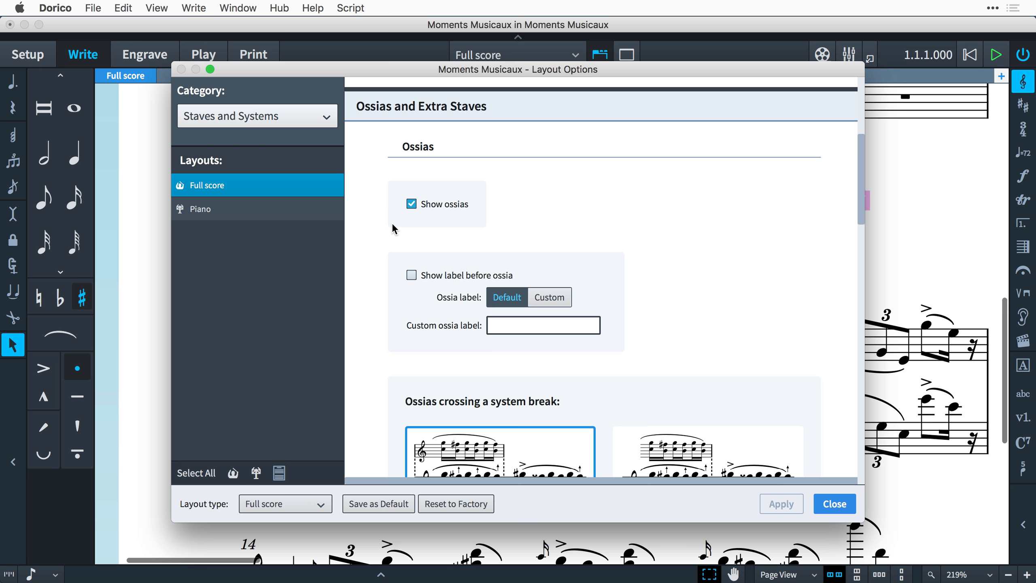
- Toggle Show ossias off and on, then enable Show label before ossia for the full score
{"action": "left_click", "coordinate": [412, 203]}
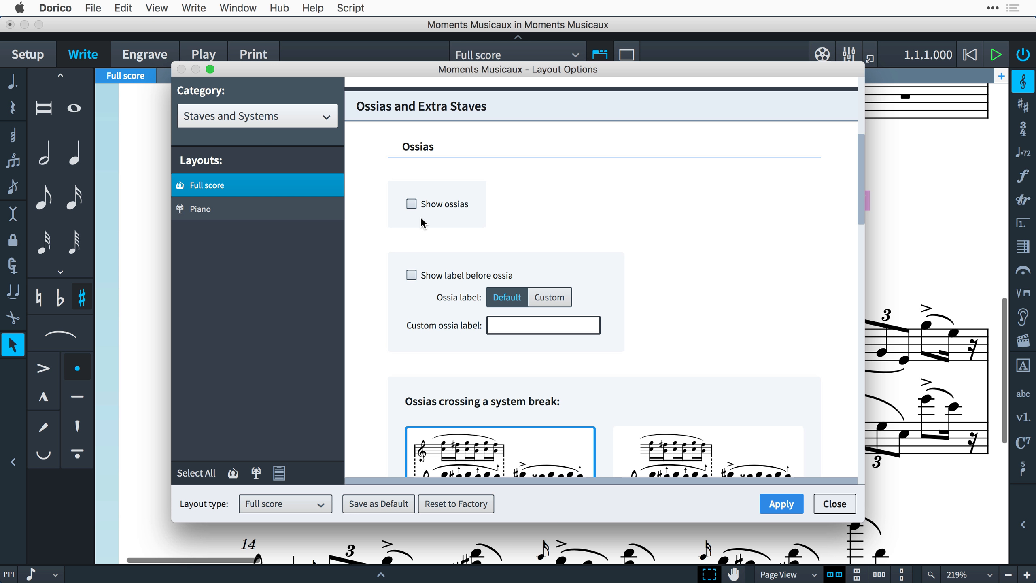
{"action": "left_click", "coordinate": [411, 204]}
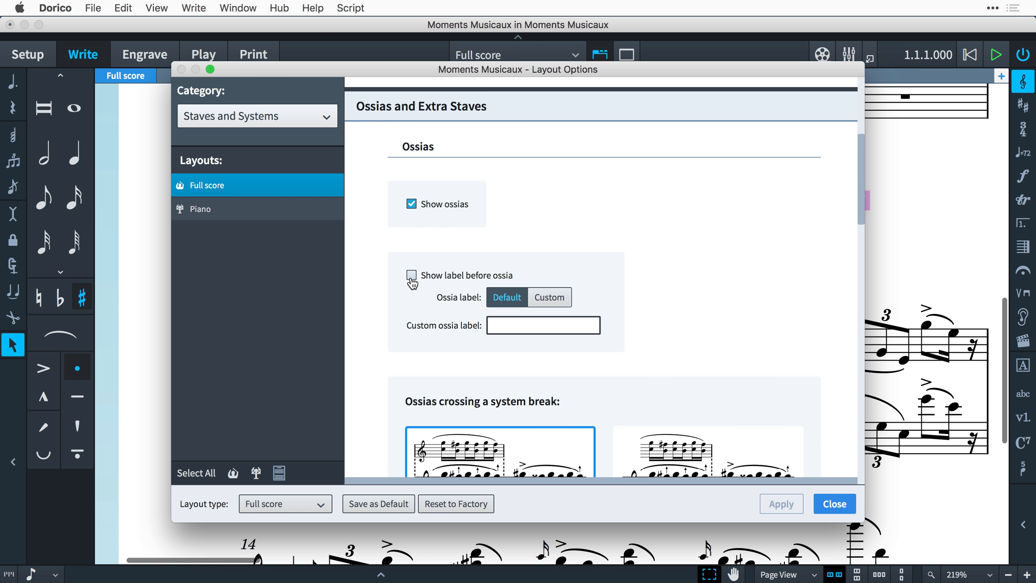
{"action": "left_click", "coordinate": [412, 275]}
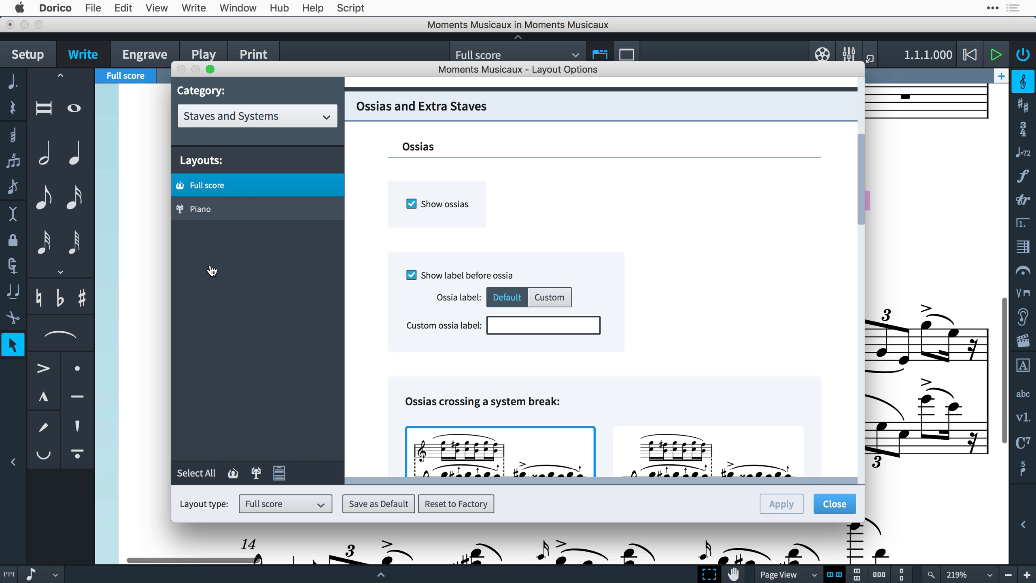
{"action": "scroll", "scroll_direction": "down", "scroll_amount": 3}
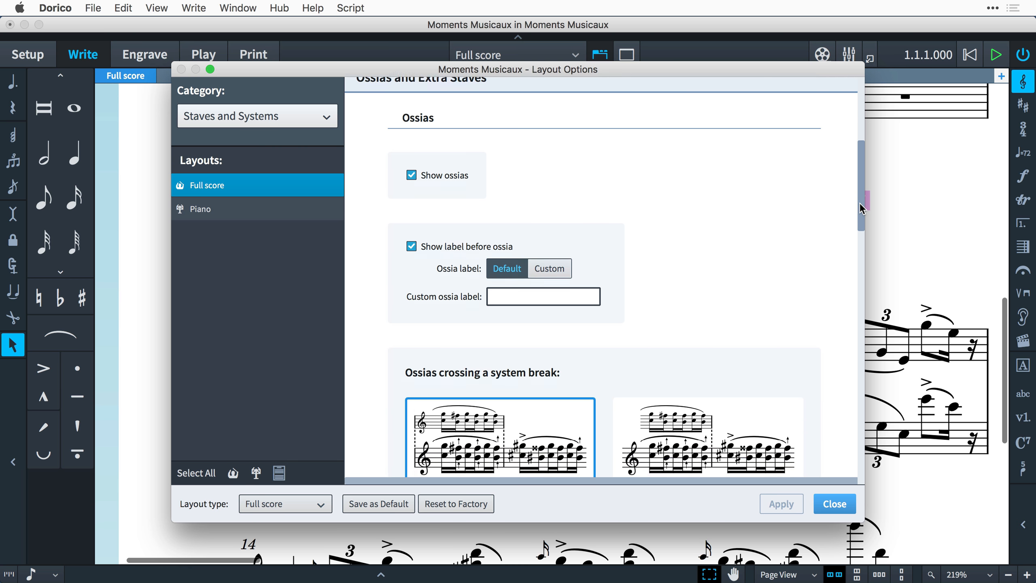
{"action": "scroll", "scroll_direction": "down", "scroll_amount": 3}
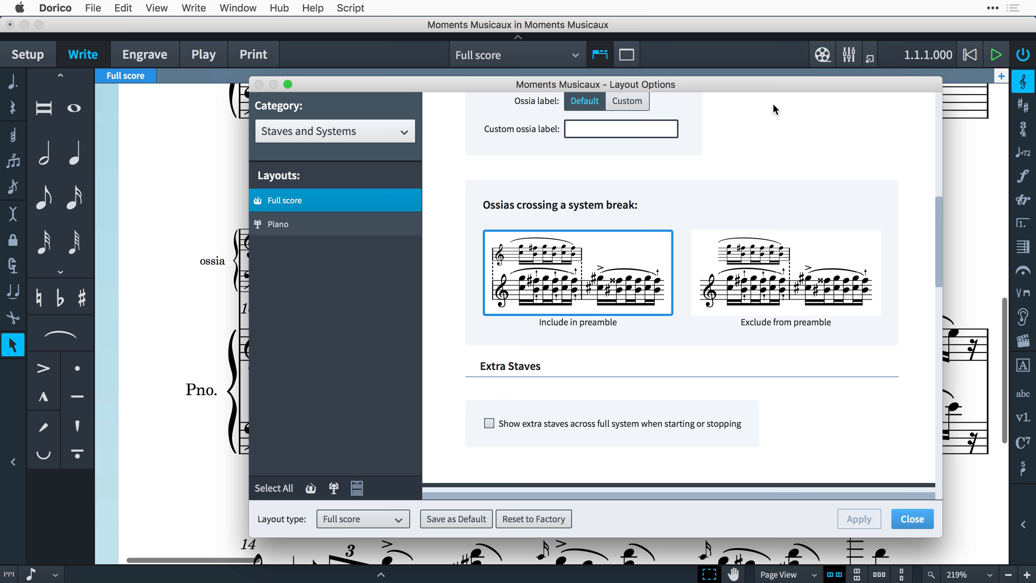
- Exclude ossias crossing a system break from the preamble, apply and close Layout Options
{"action": "left_click", "coordinate": [785, 273]}
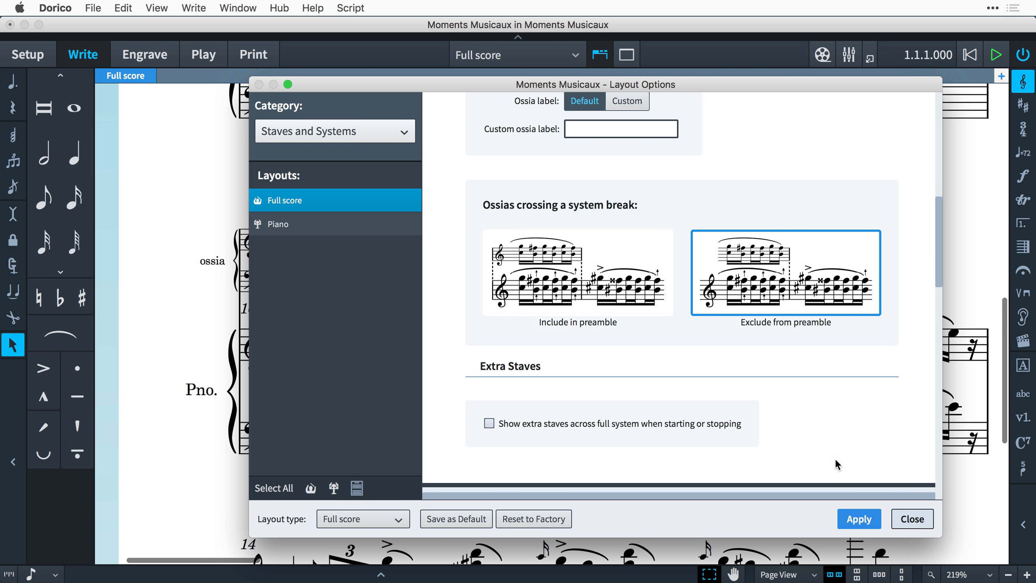
{"action": "left_click", "coordinate": [858, 518]}
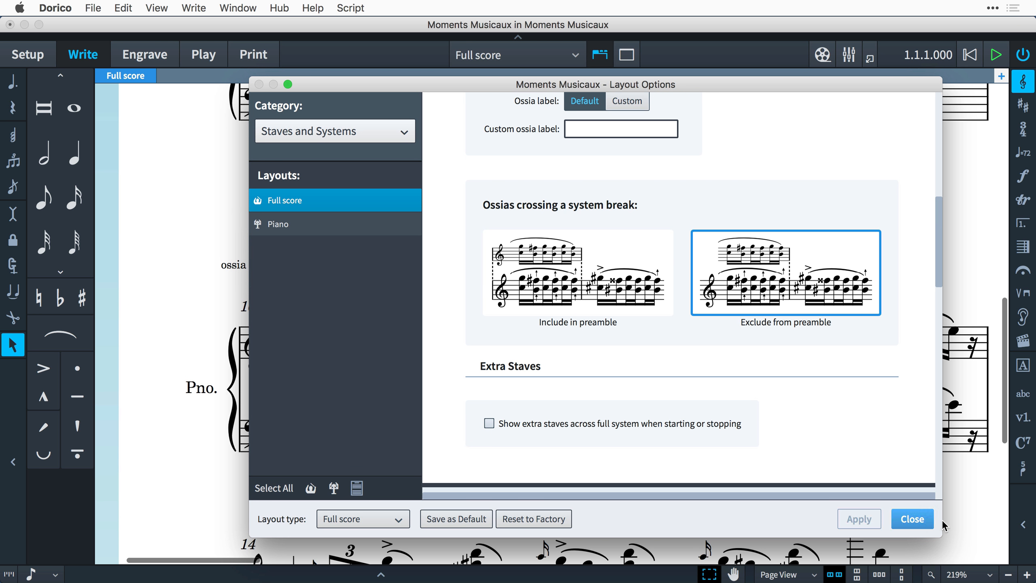
{"action": "left_click", "coordinate": [911, 519]}
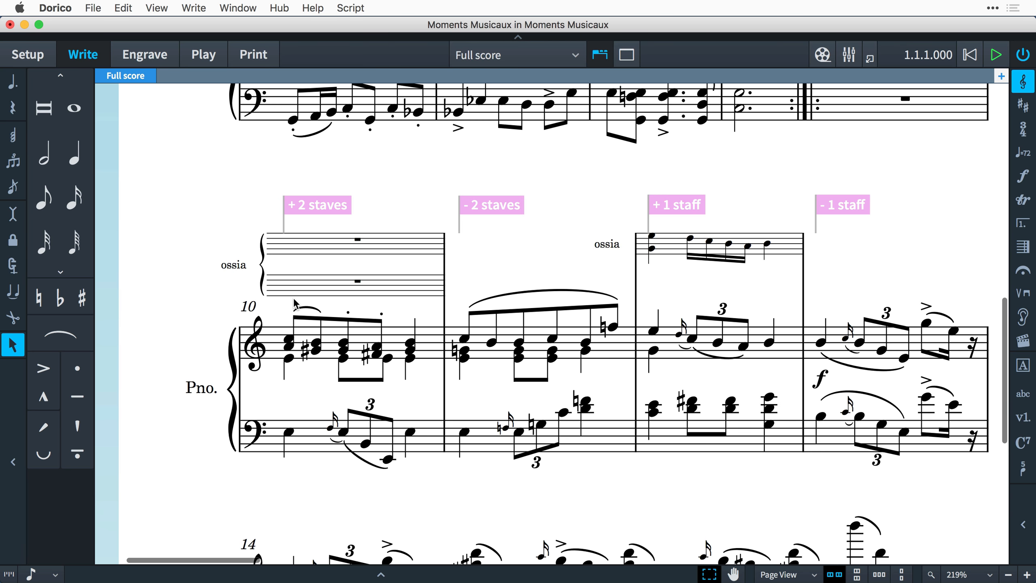
{"action": "mouse_move", "coordinate": [664, 216]}
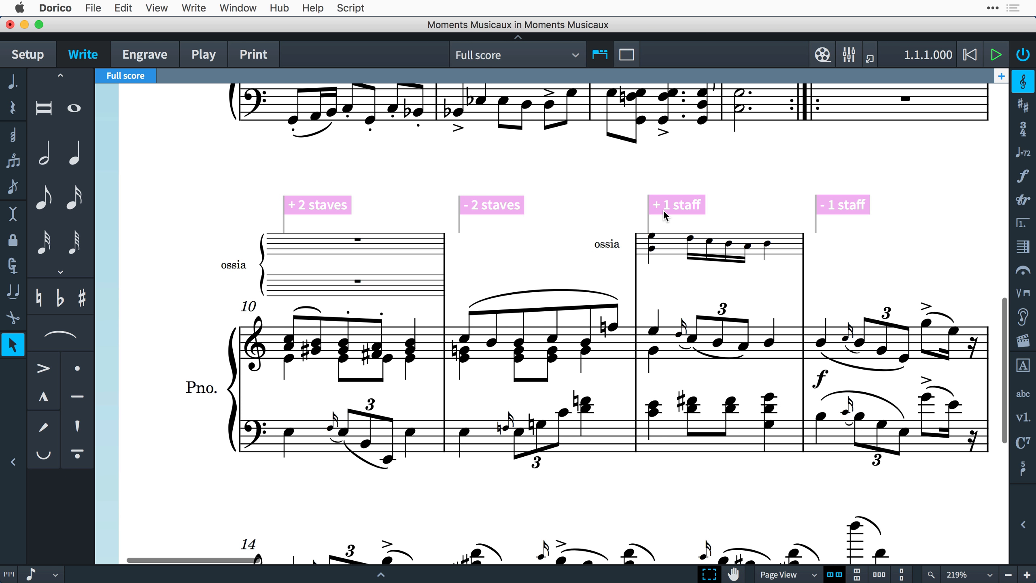
- Select the one-staff ossia signpost and reopen Layout Options
{"action": "left_click", "coordinate": [675, 204]}
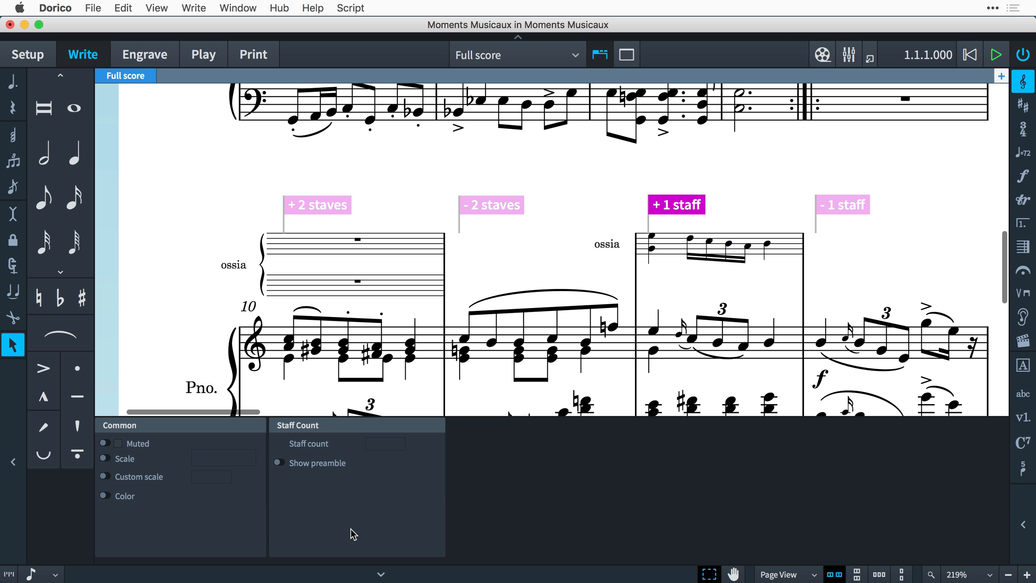
{"action": "left_click", "coordinate": [278, 462]}
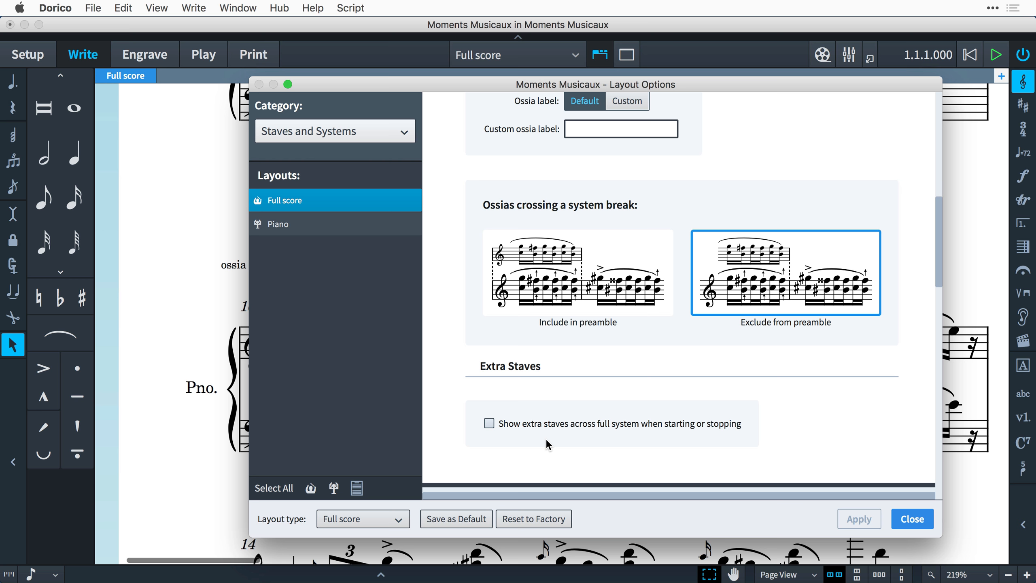
- View the Vertical Spacing page's 4-space ossia-to-staff ideal gap, then close Layout Options
{"action": "left_click", "coordinate": [335, 131]}
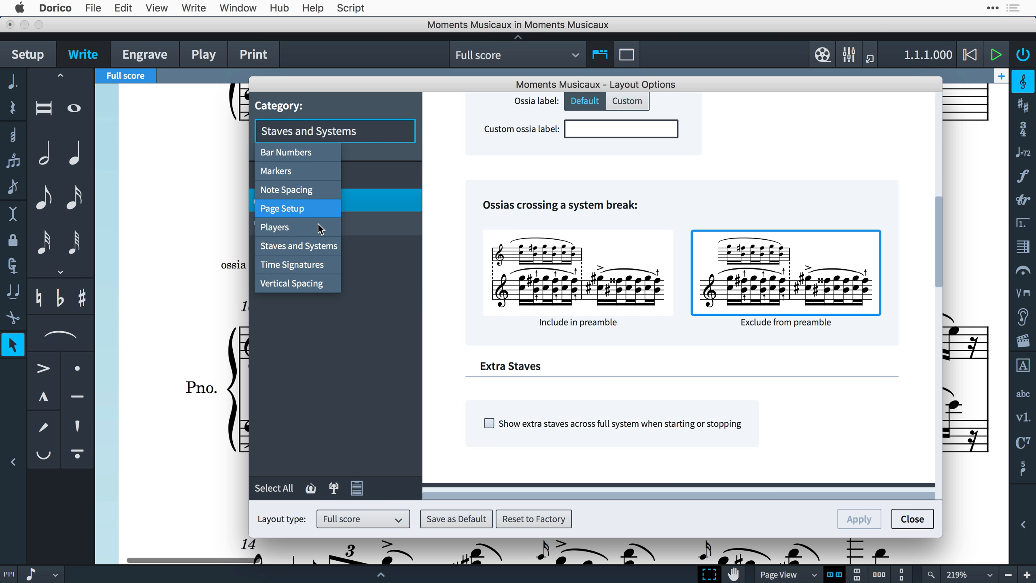
{"action": "left_click", "coordinate": [291, 282]}
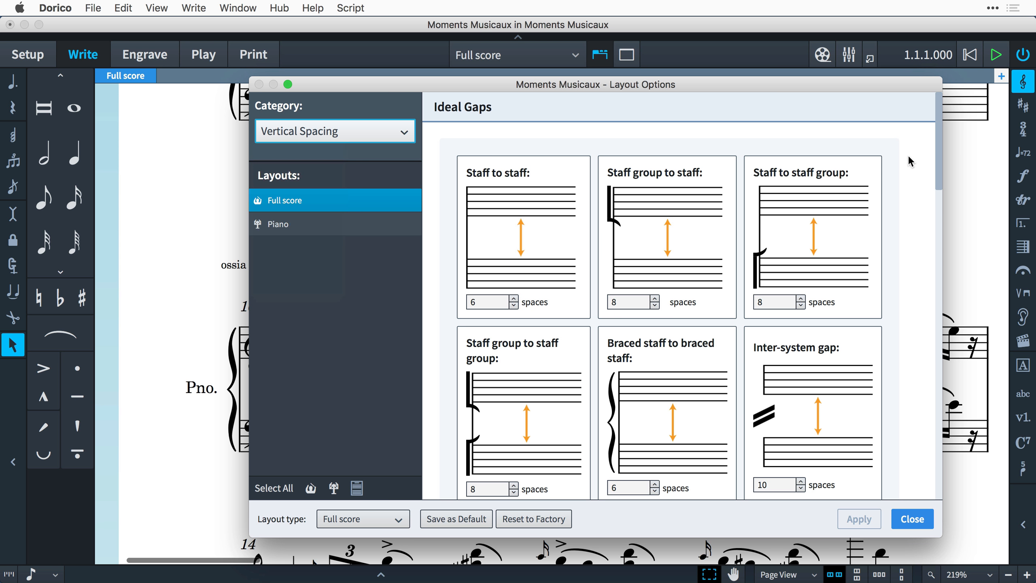
{"action": "scroll", "scroll_direction": "down", "scroll_amount": 3}
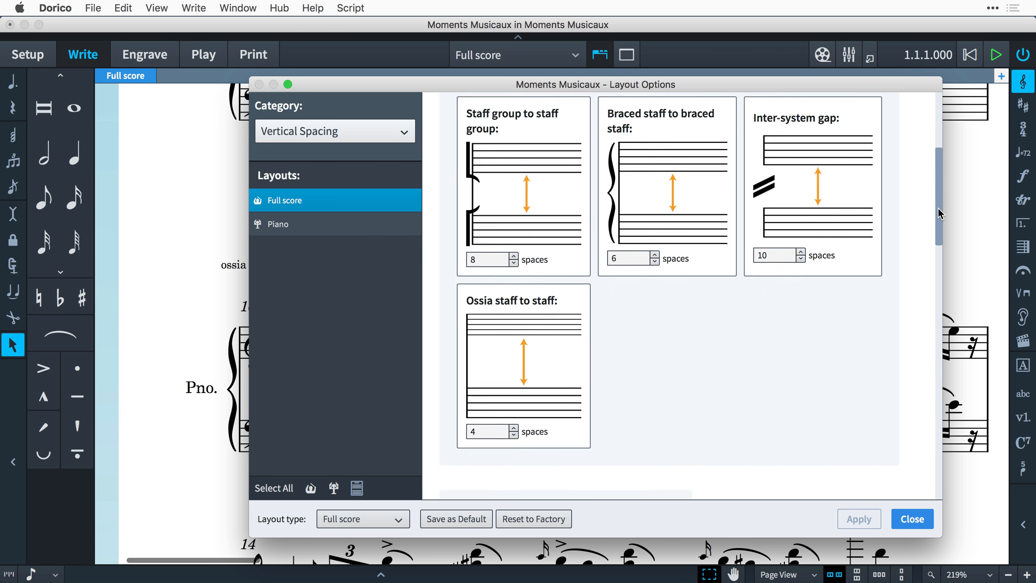
{"action": "scroll", "scroll_direction": "down", "scroll_amount": 3}
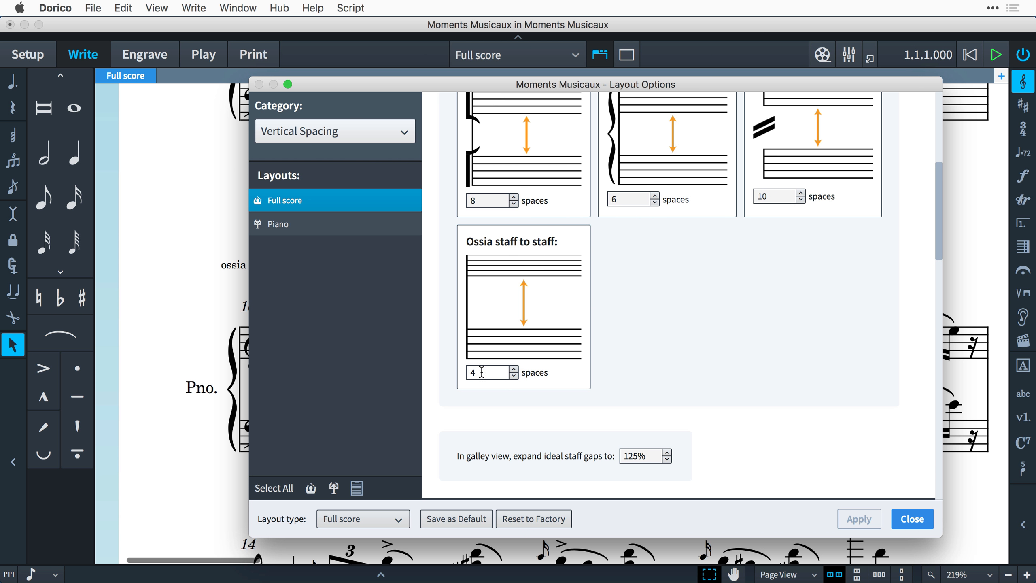
{"action": "mouse_move", "coordinate": [510, 417]}
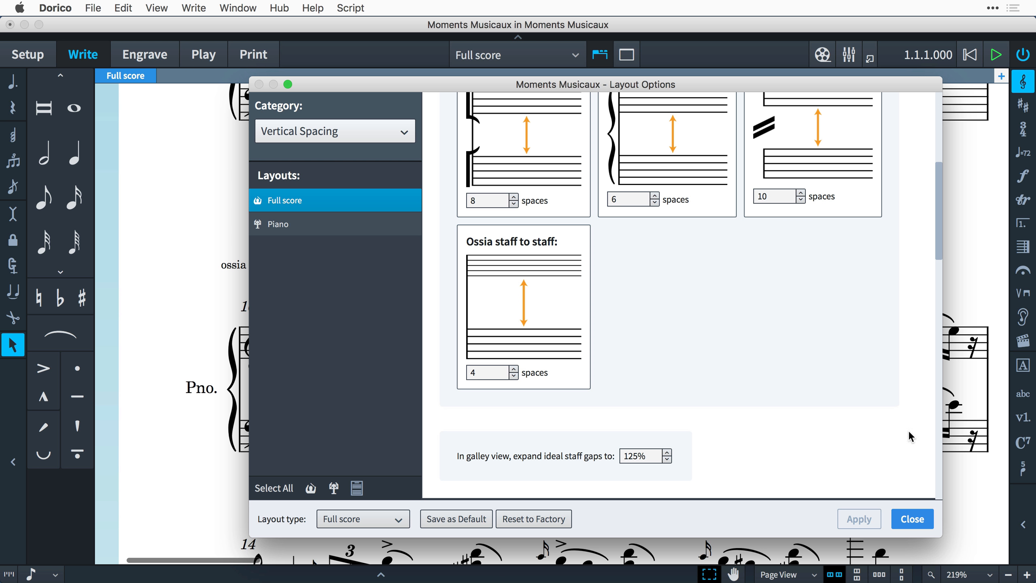
{"action": "left_click", "coordinate": [911, 519]}
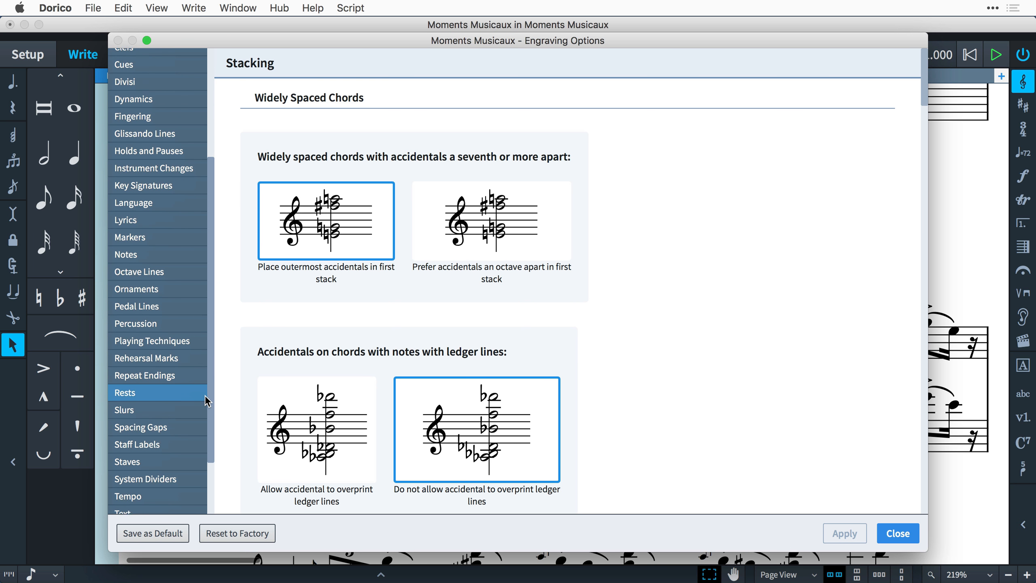
- Review the Staves ossia engraving settings, including the 2/3 scale factor and mid-bar staff-line extensions
{"action": "scroll", "scroll_direction": "down", "scroll_amount": 3}
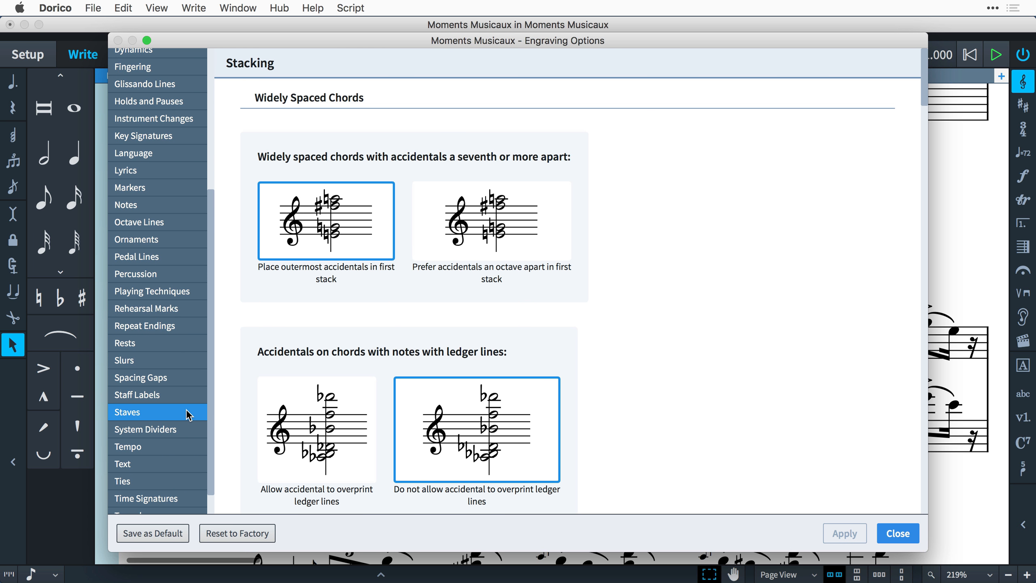
{"action": "scroll", "scroll_direction": "down", "scroll_amount": 3}
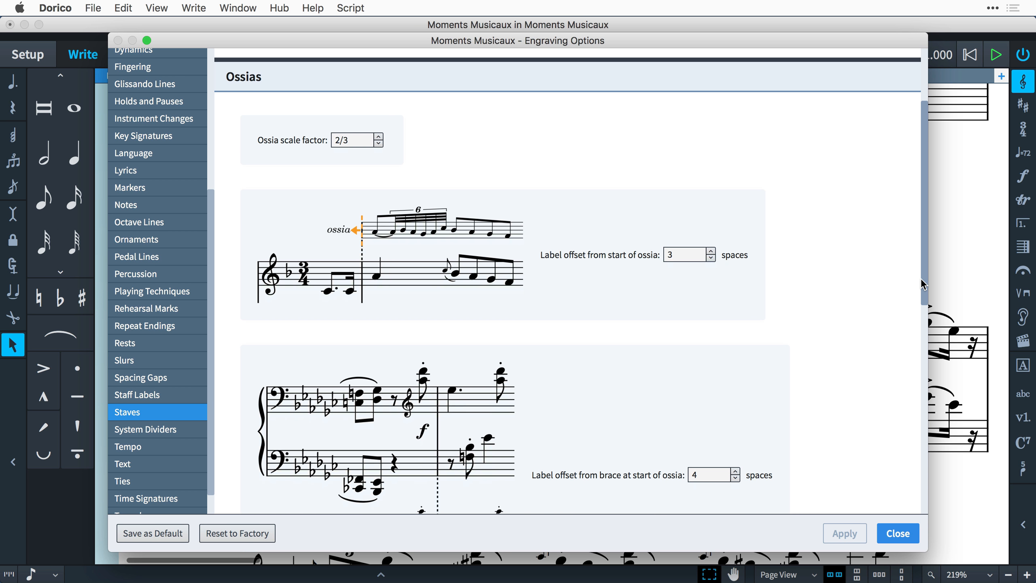
{"action": "left_click", "coordinate": [353, 139]}
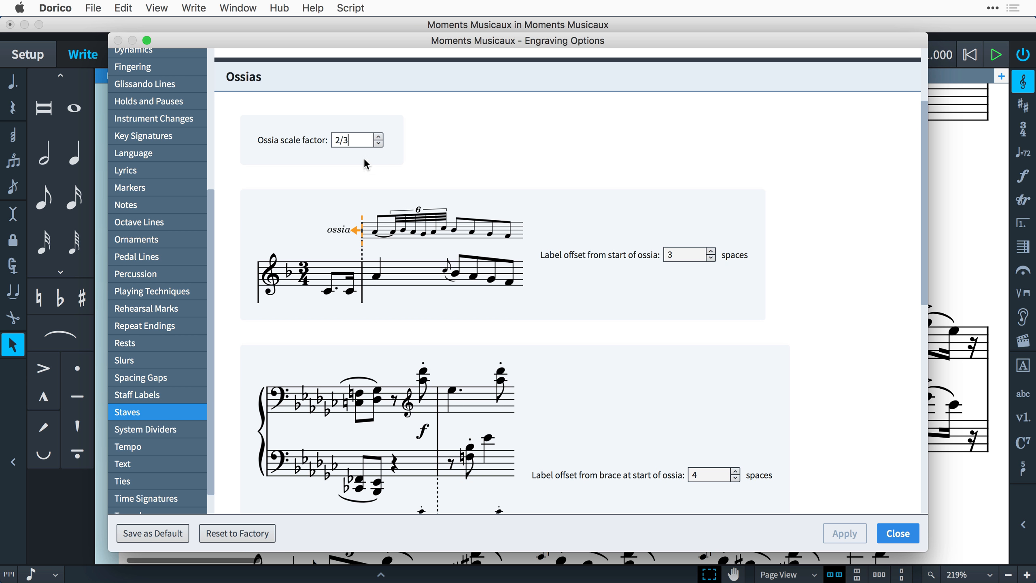
{"action": "mouse_move", "coordinate": [371, 176]}
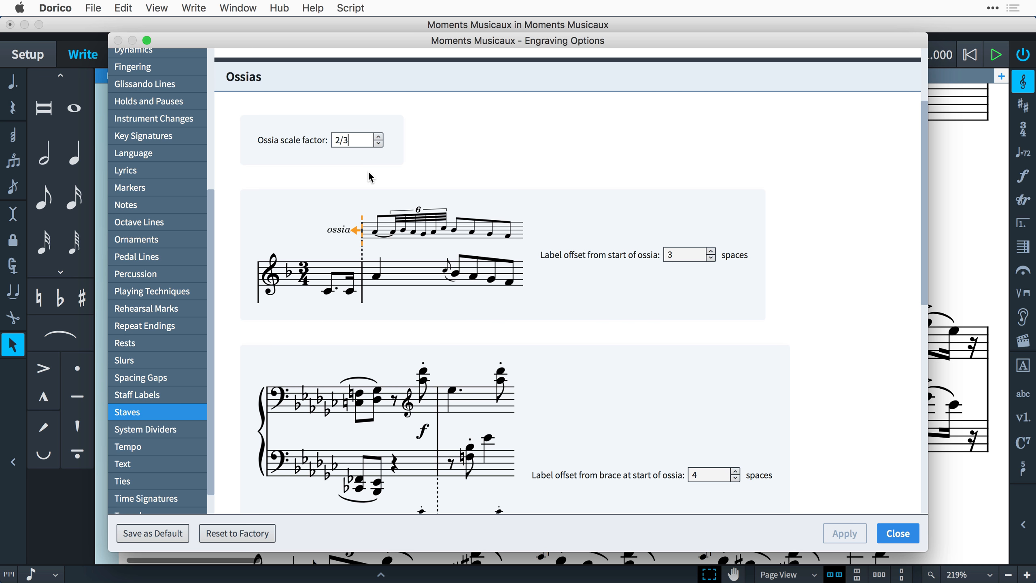
{"action": "mouse_move", "coordinate": [925, 261]}
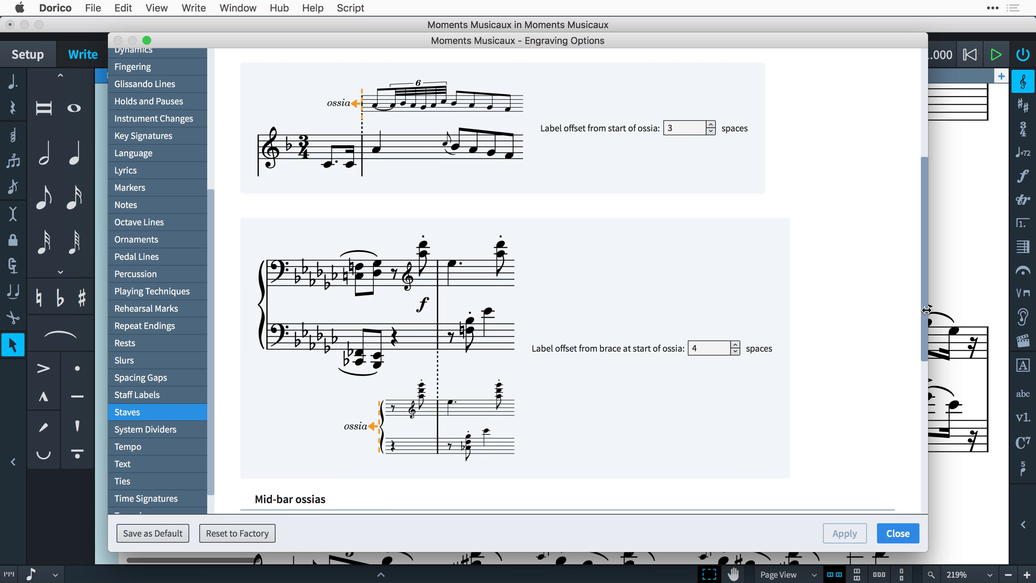
{"action": "scroll", "scroll_direction": "down", "scroll_amount": 3}
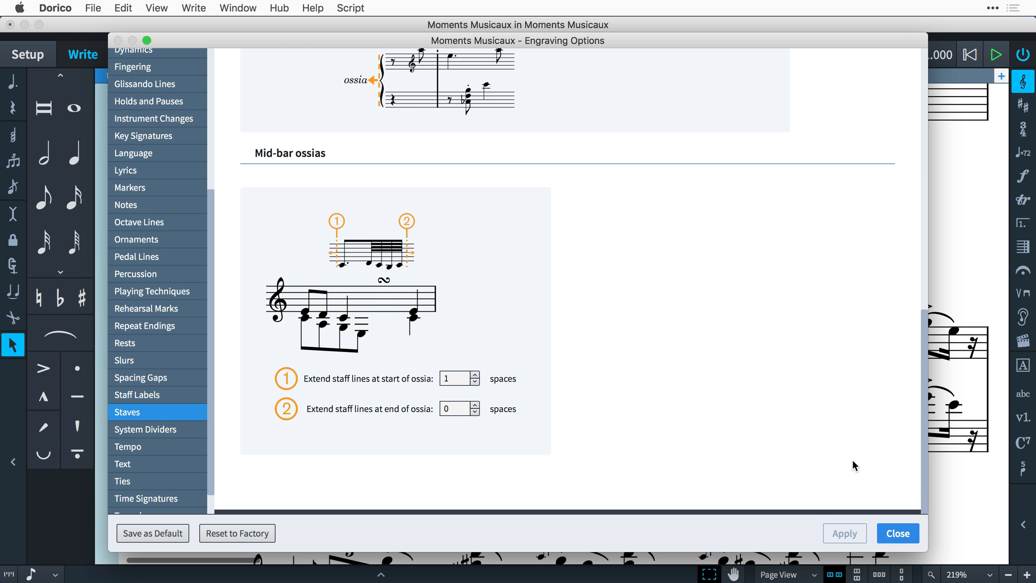
{"action": "mouse_move", "coordinate": [302, 494]}
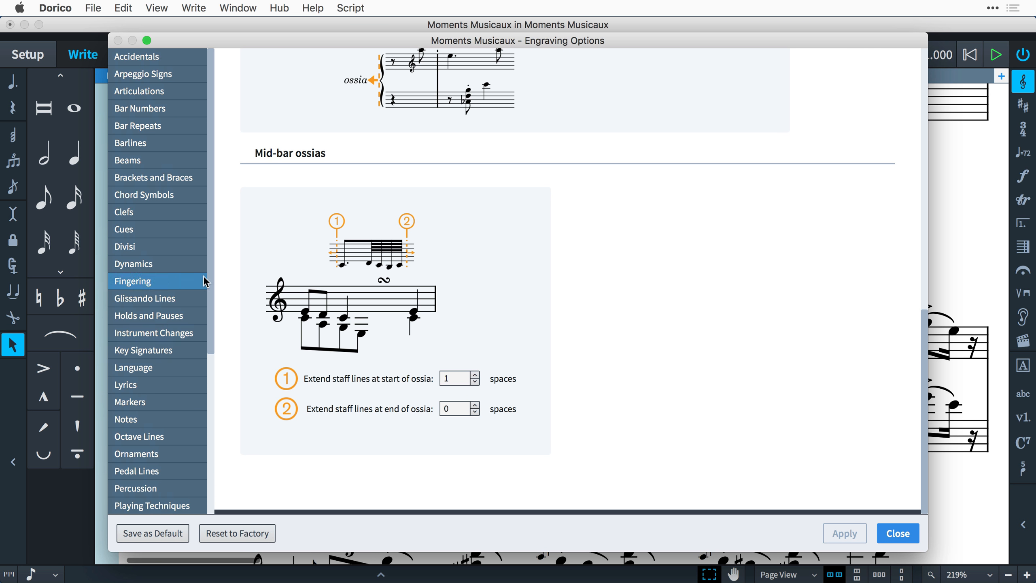
- Set ossia barlines to not show at start or end and join with dashed barlines, then apply and close
{"action": "left_click", "coordinate": [130, 142]}
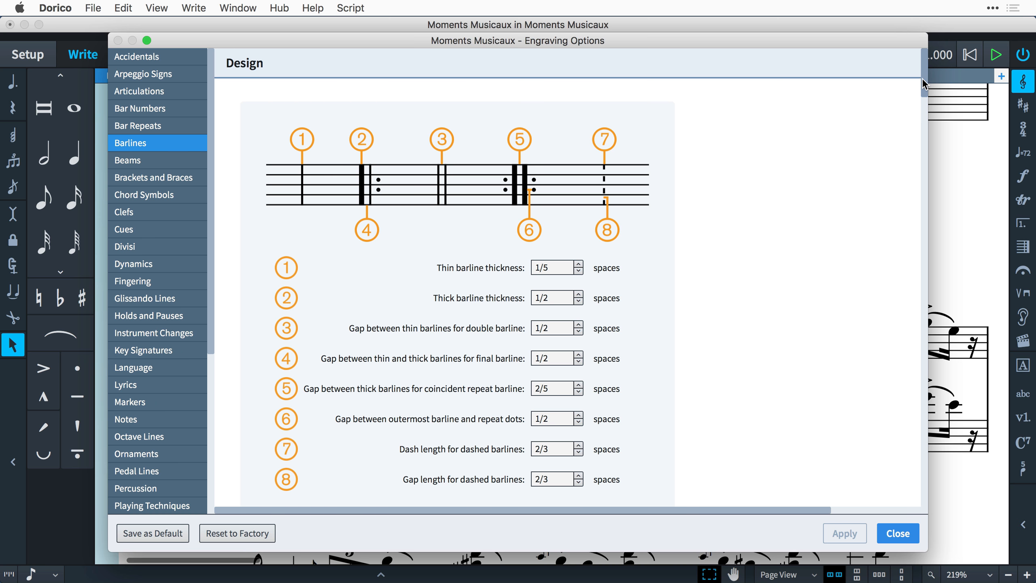
{"action": "scroll", "scroll_direction": "down", "scroll_amount": 3}
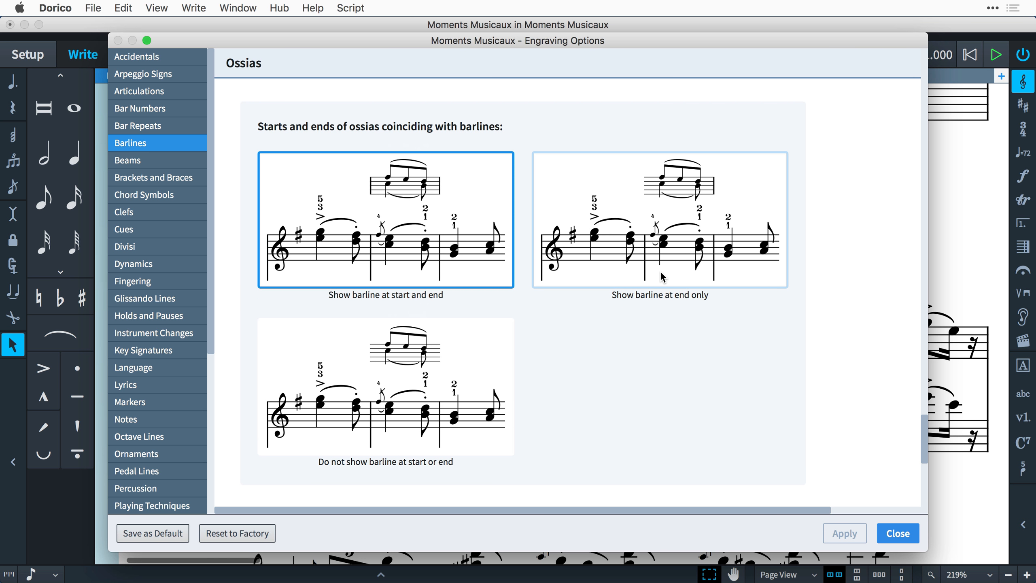
{"action": "left_click", "coordinate": [385, 387]}
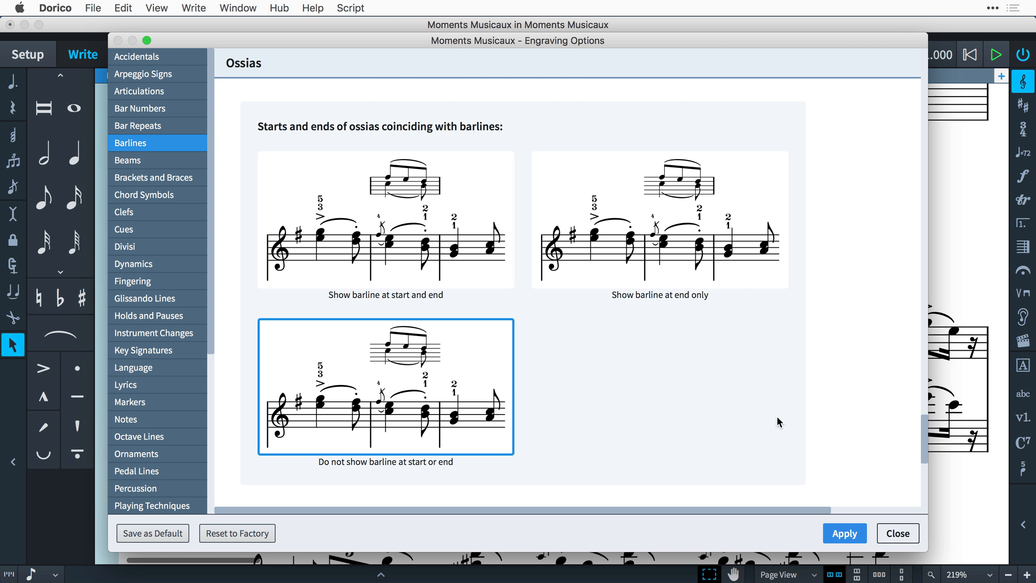
{"action": "scroll", "scroll_direction": "down", "scroll_amount": 3}
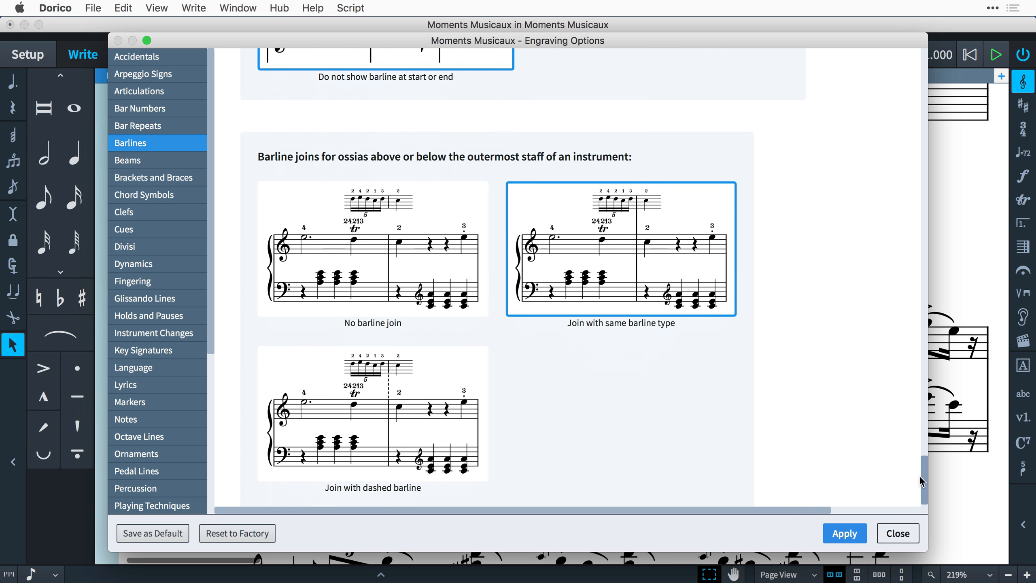
{"action": "scroll", "scroll_direction": "down", "scroll_amount": 3}
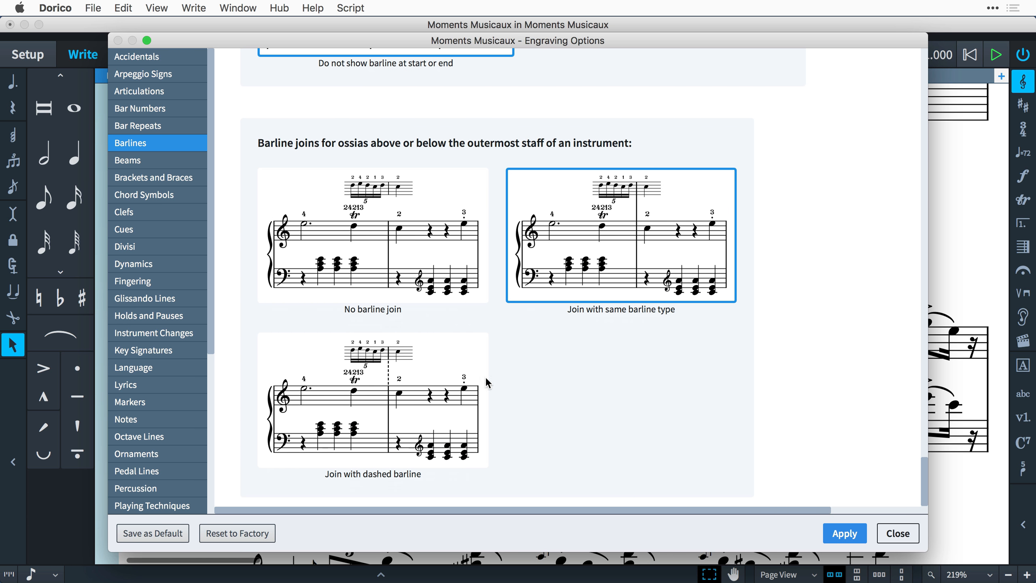
{"action": "left_click", "coordinate": [372, 399]}
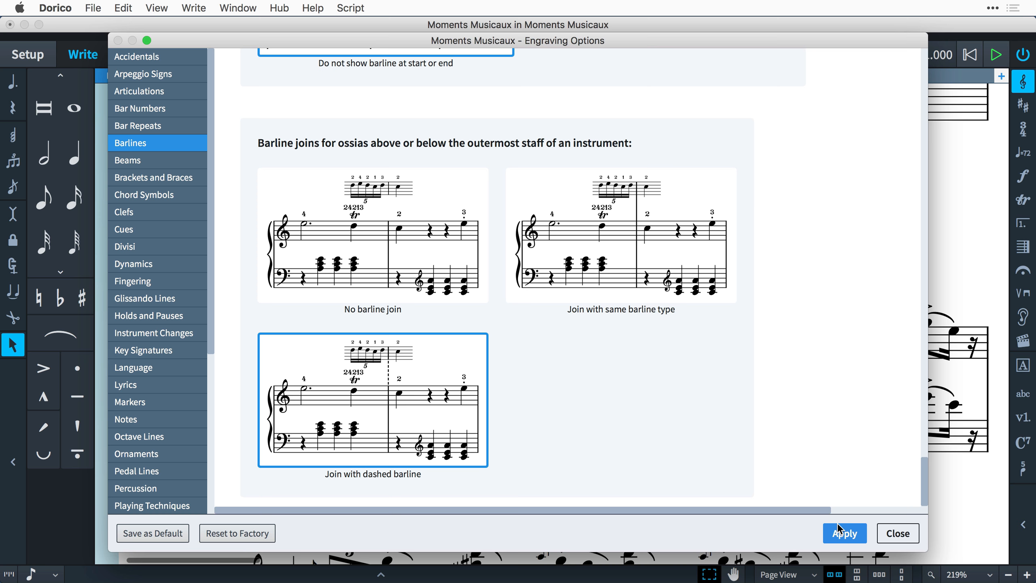
{"action": "left_click", "coordinate": [898, 533]}
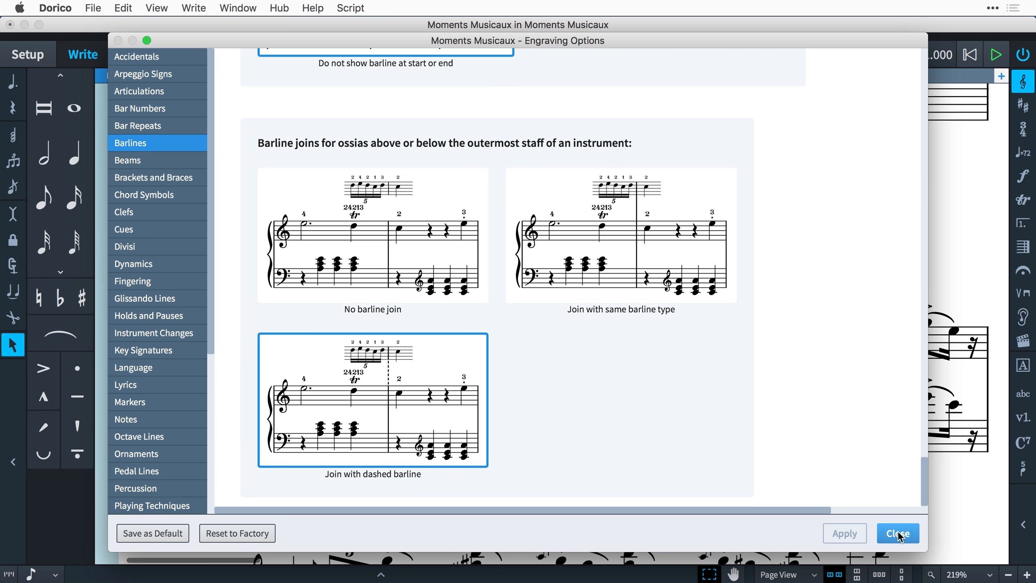
{"action": "left_click", "coordinate": [898, 534]}
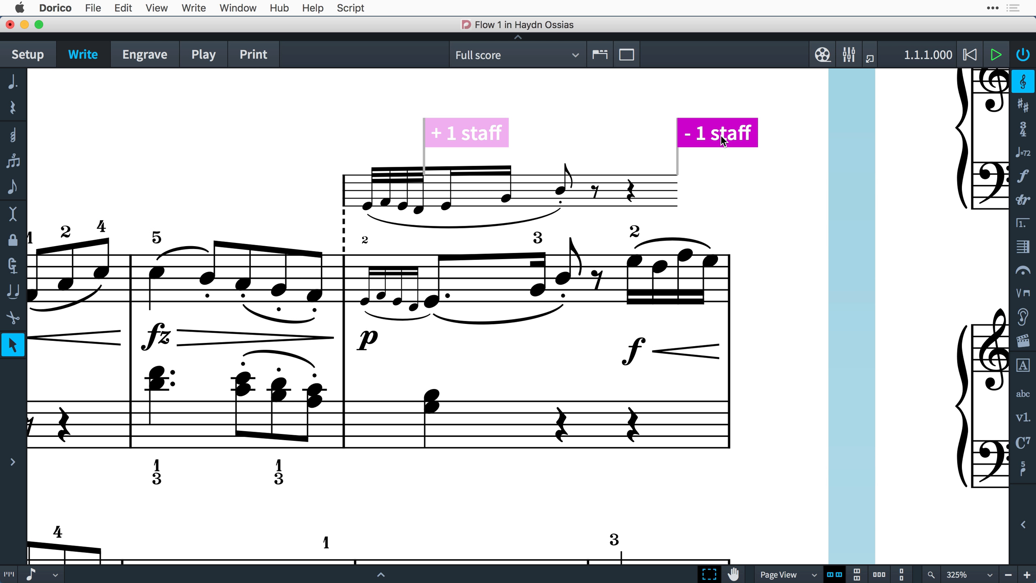
- In Engraving Options > Barlines, hide barlines at ossia starts and ends, then close
{"action": "left_click", "coordinate": [716, 133]}
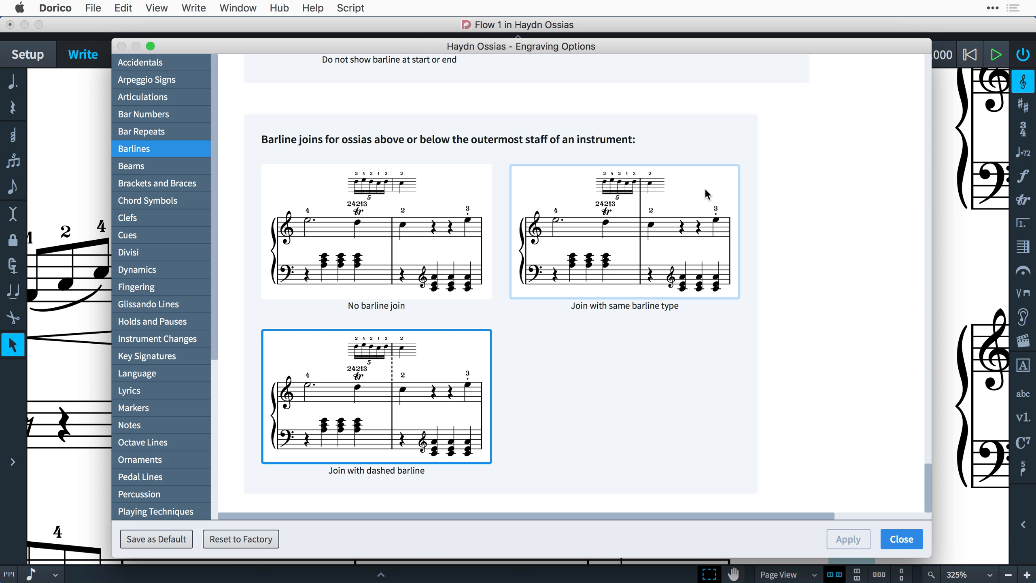
{"action": "left_click", "coordinate": [375, 232]}
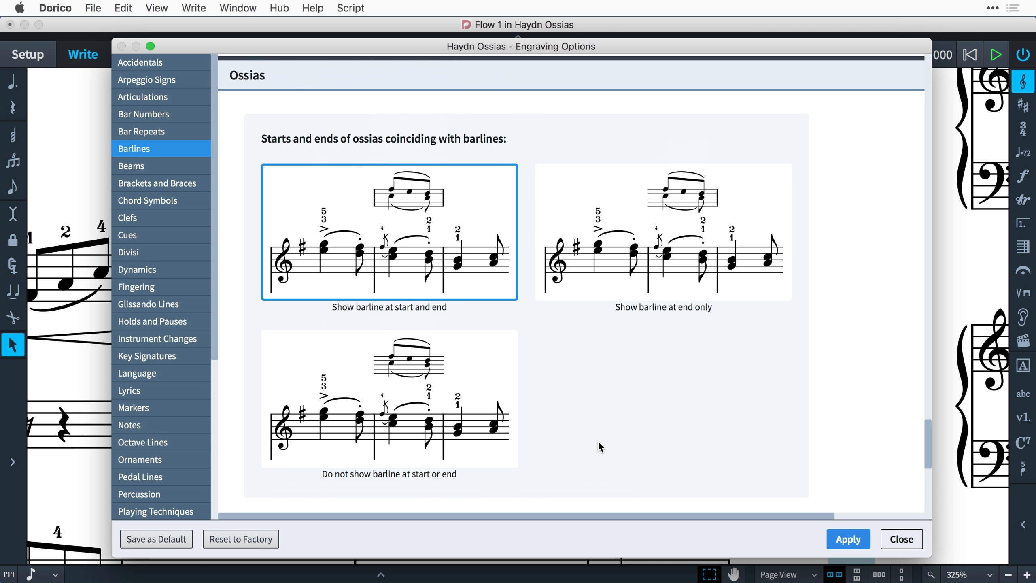
{"action": "left_click", "coordinate": [389, 399]}
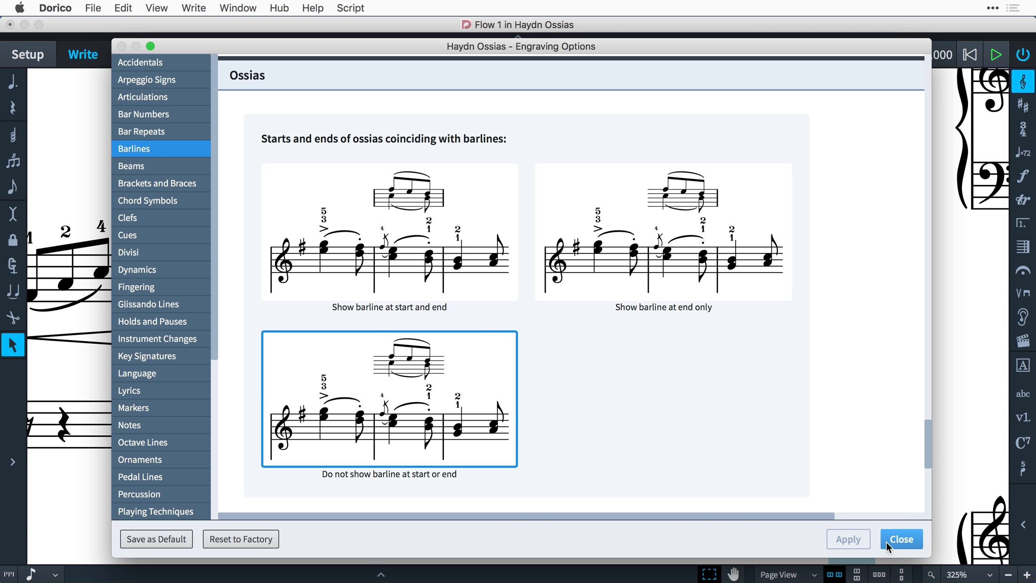
{"action": "left_click", "coordinate": [900, 538]}
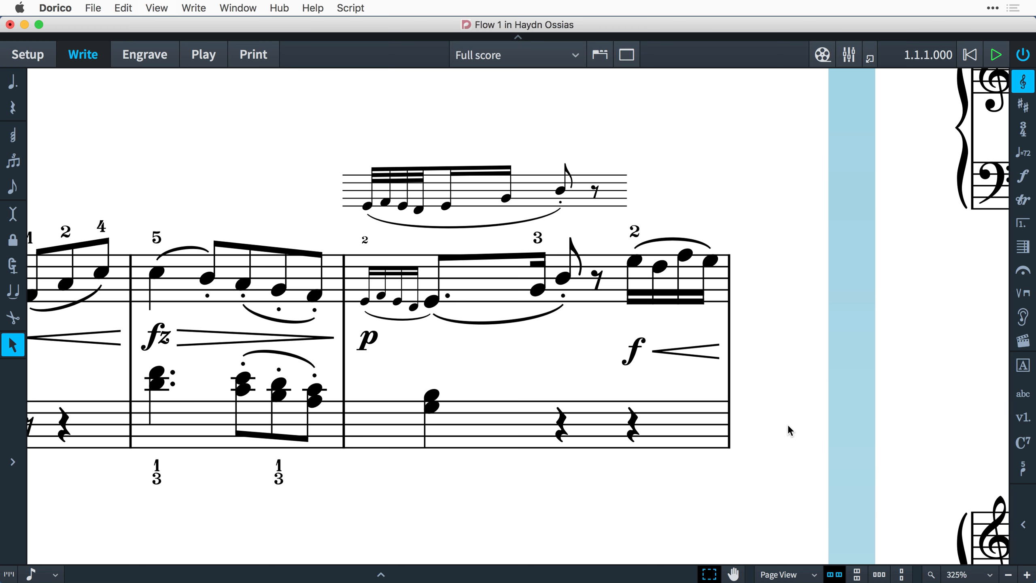